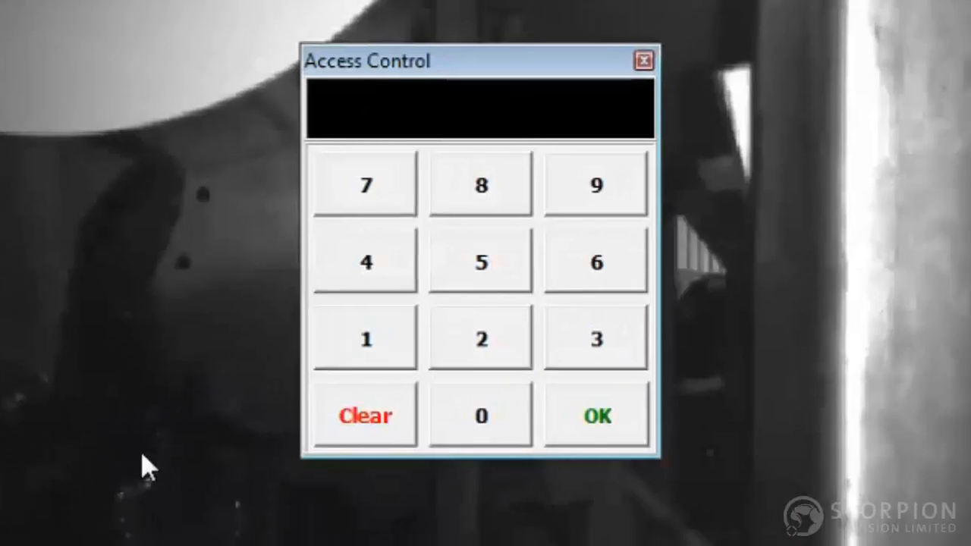
Enter the access PIN and confirm it to unlock the setup page.
left_click(596, 336)
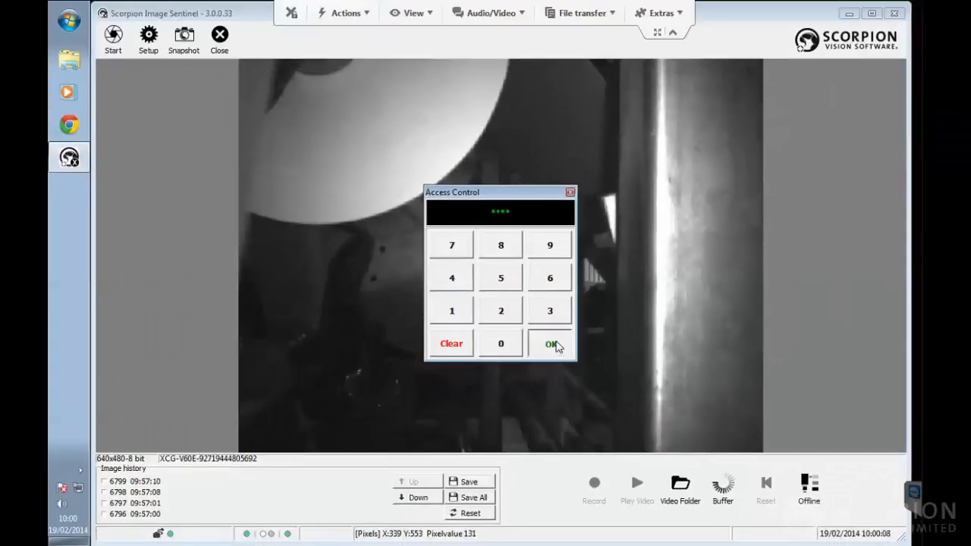
left_click(549, 343)
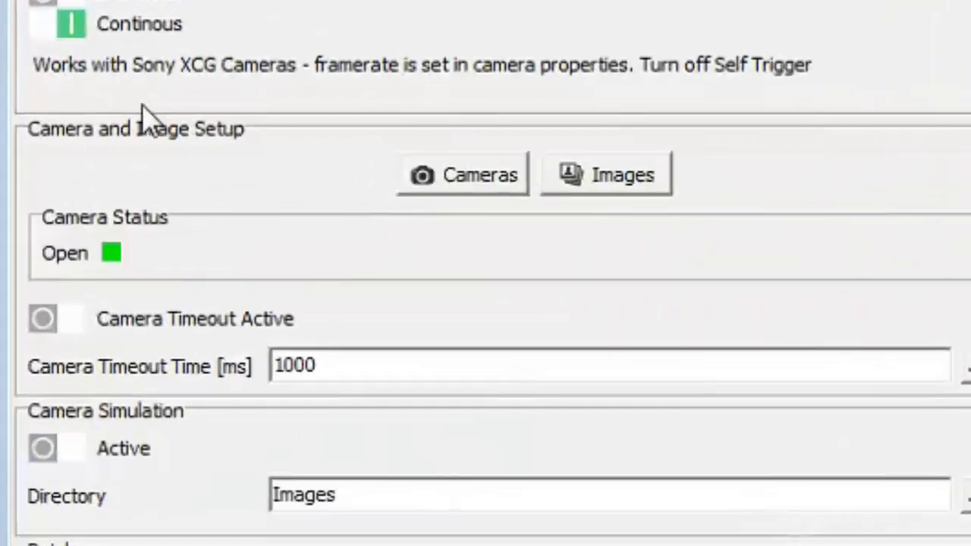
mouse_move(482, 185)
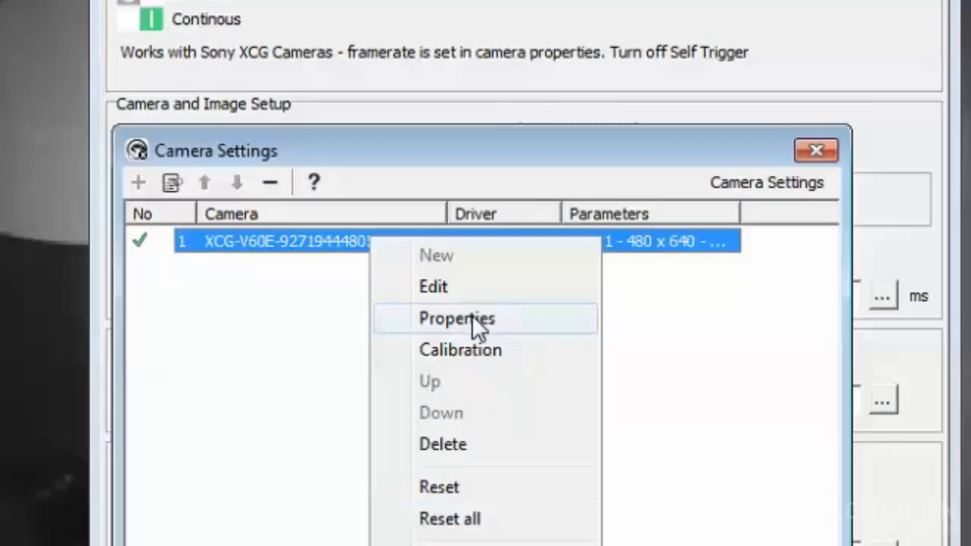
Show the XCG camera's properties with frame rate 55 and exposure time 1000.
left_click(455, 318)
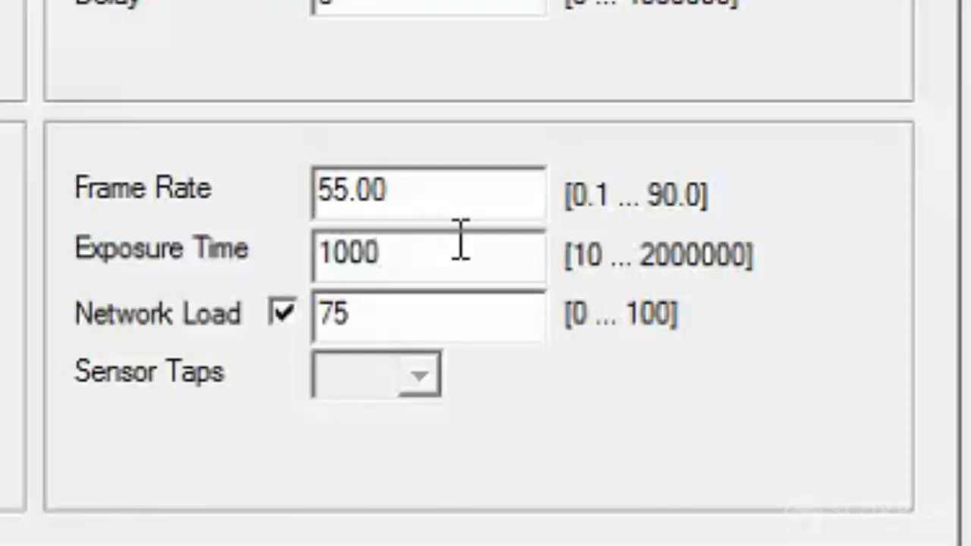
left_click(428, 253)
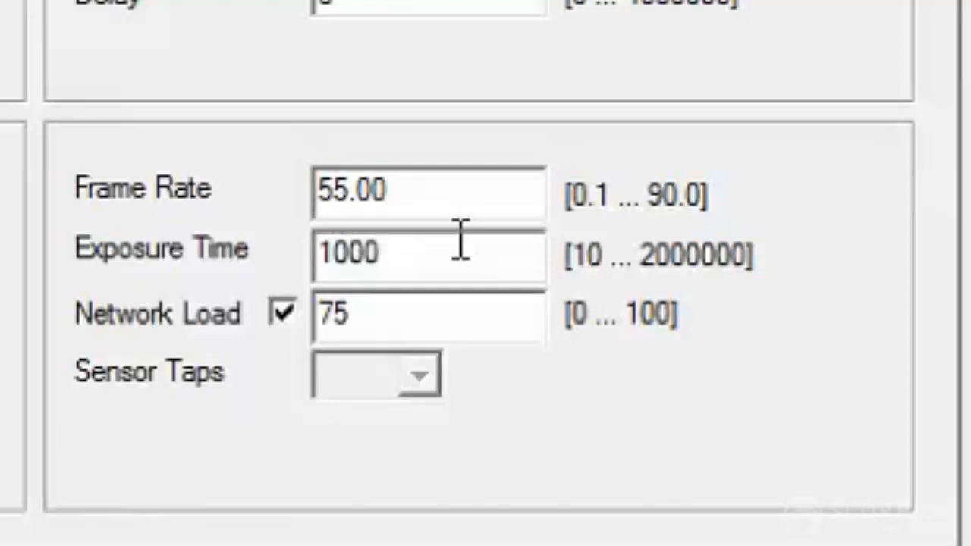
left_click(425, 252)
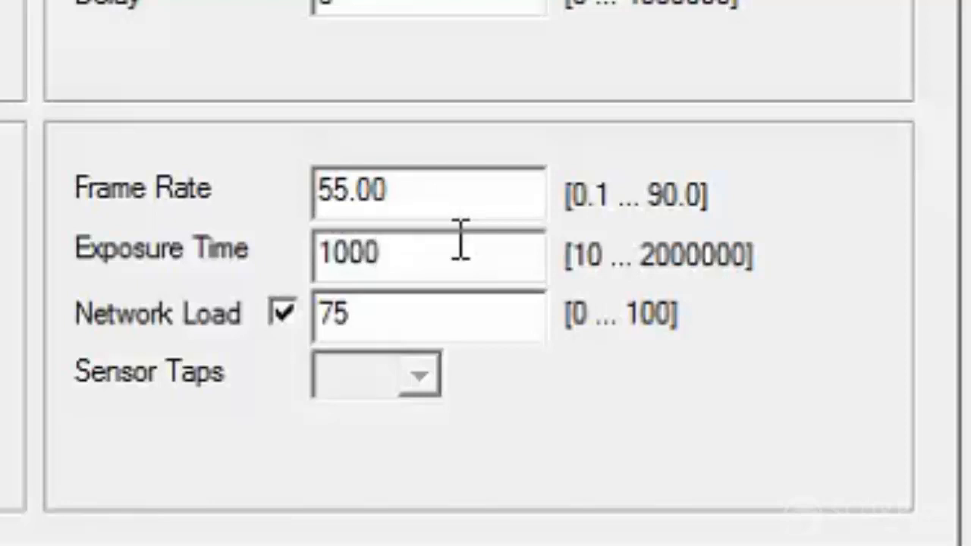
left_click(428, 255)
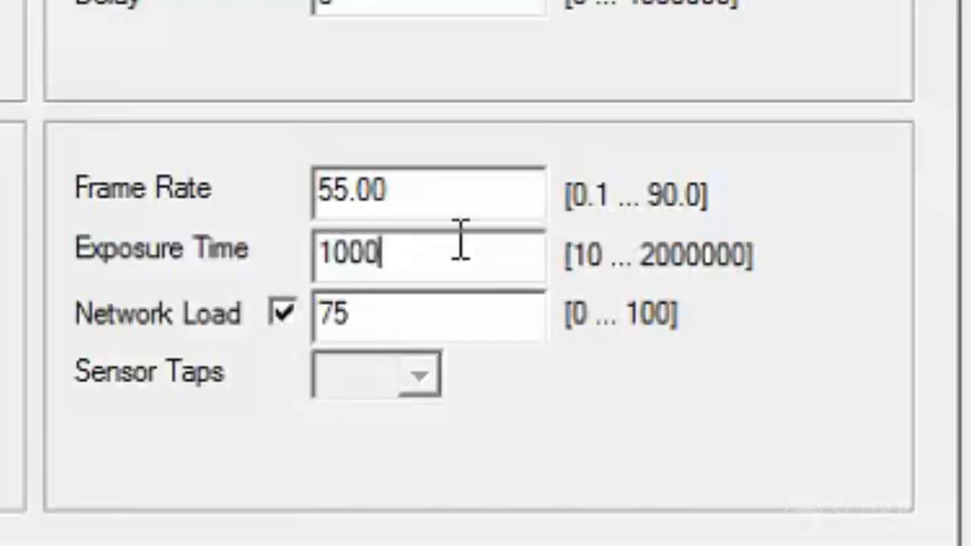